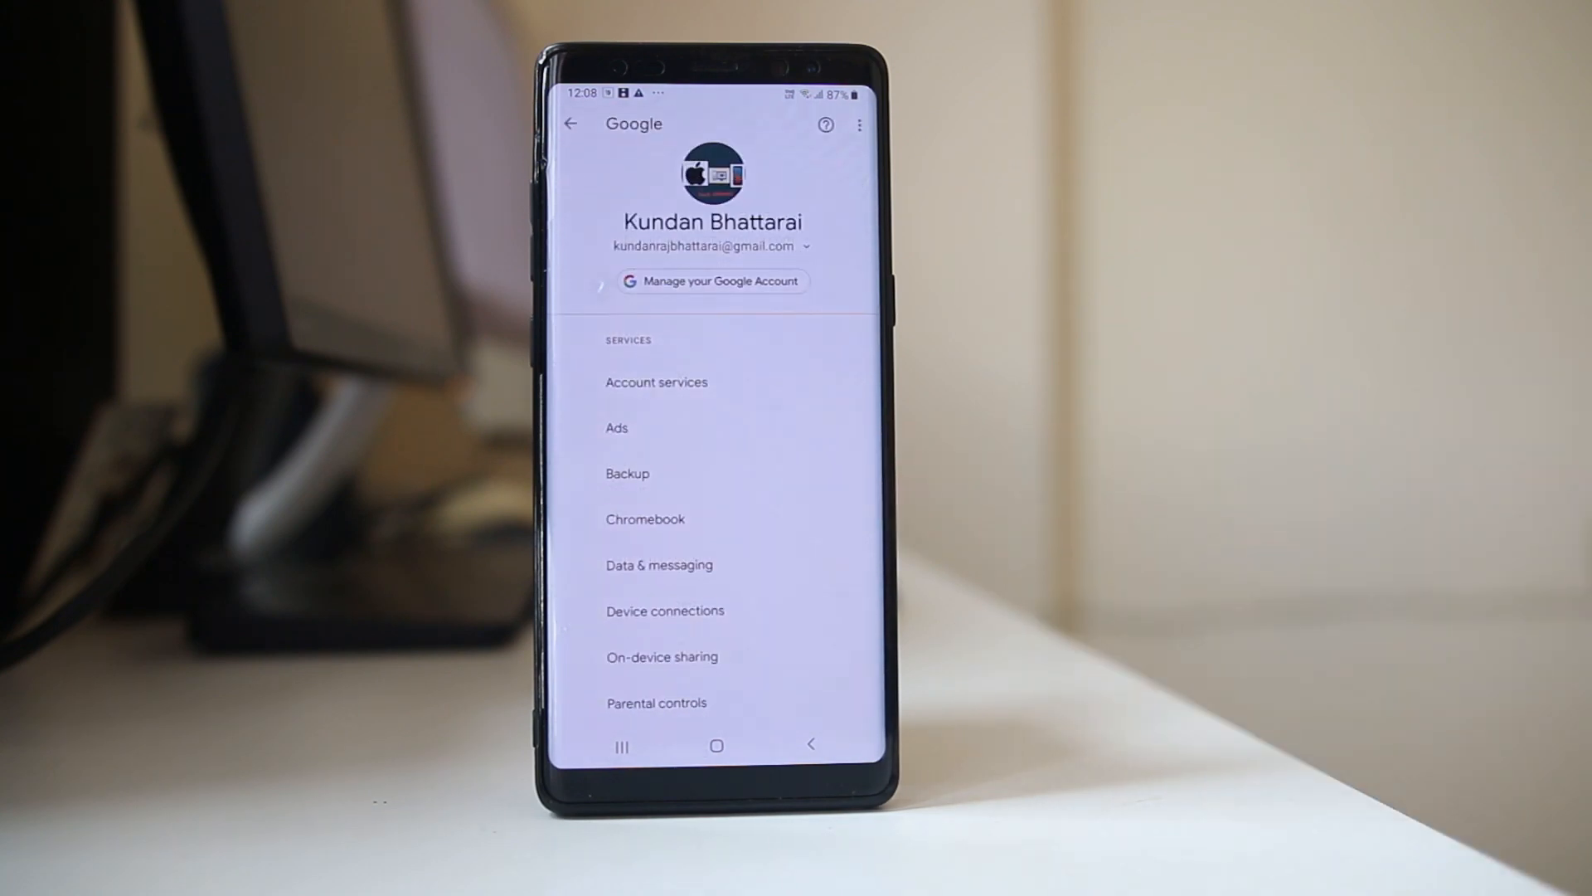
Switch Hey Google on under Voice > Voice Match and return to the Google settings list.
{"action": "left_click", "coordinate": [657, 382]}
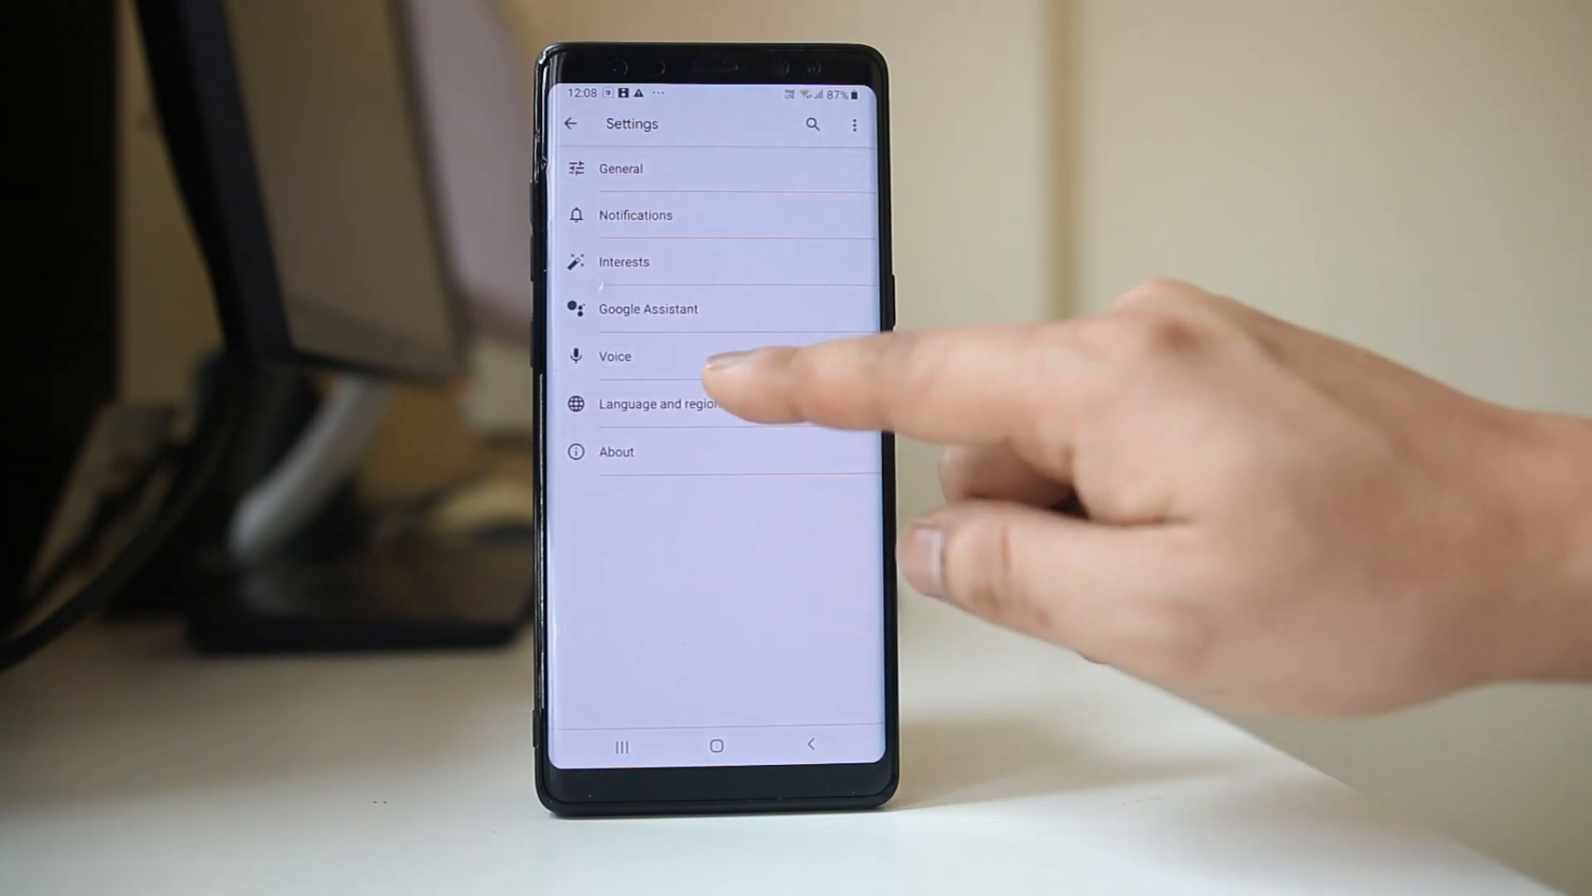
{"action": "left_click", "coordinate": [615, 356]}
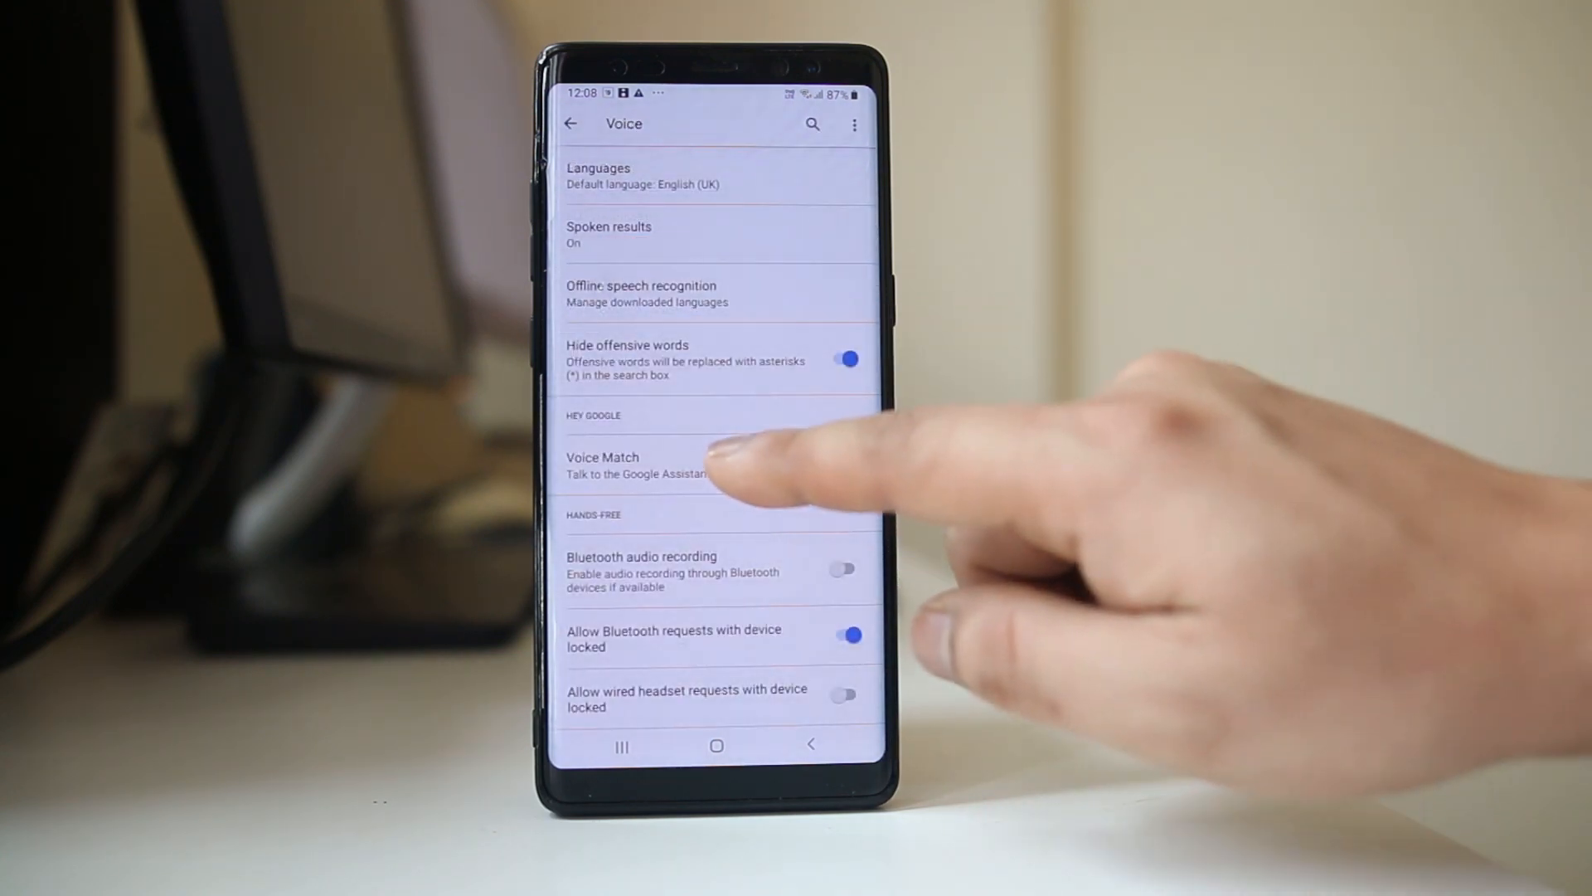
{"action": "left_click", "coordinate": [633, 465]}
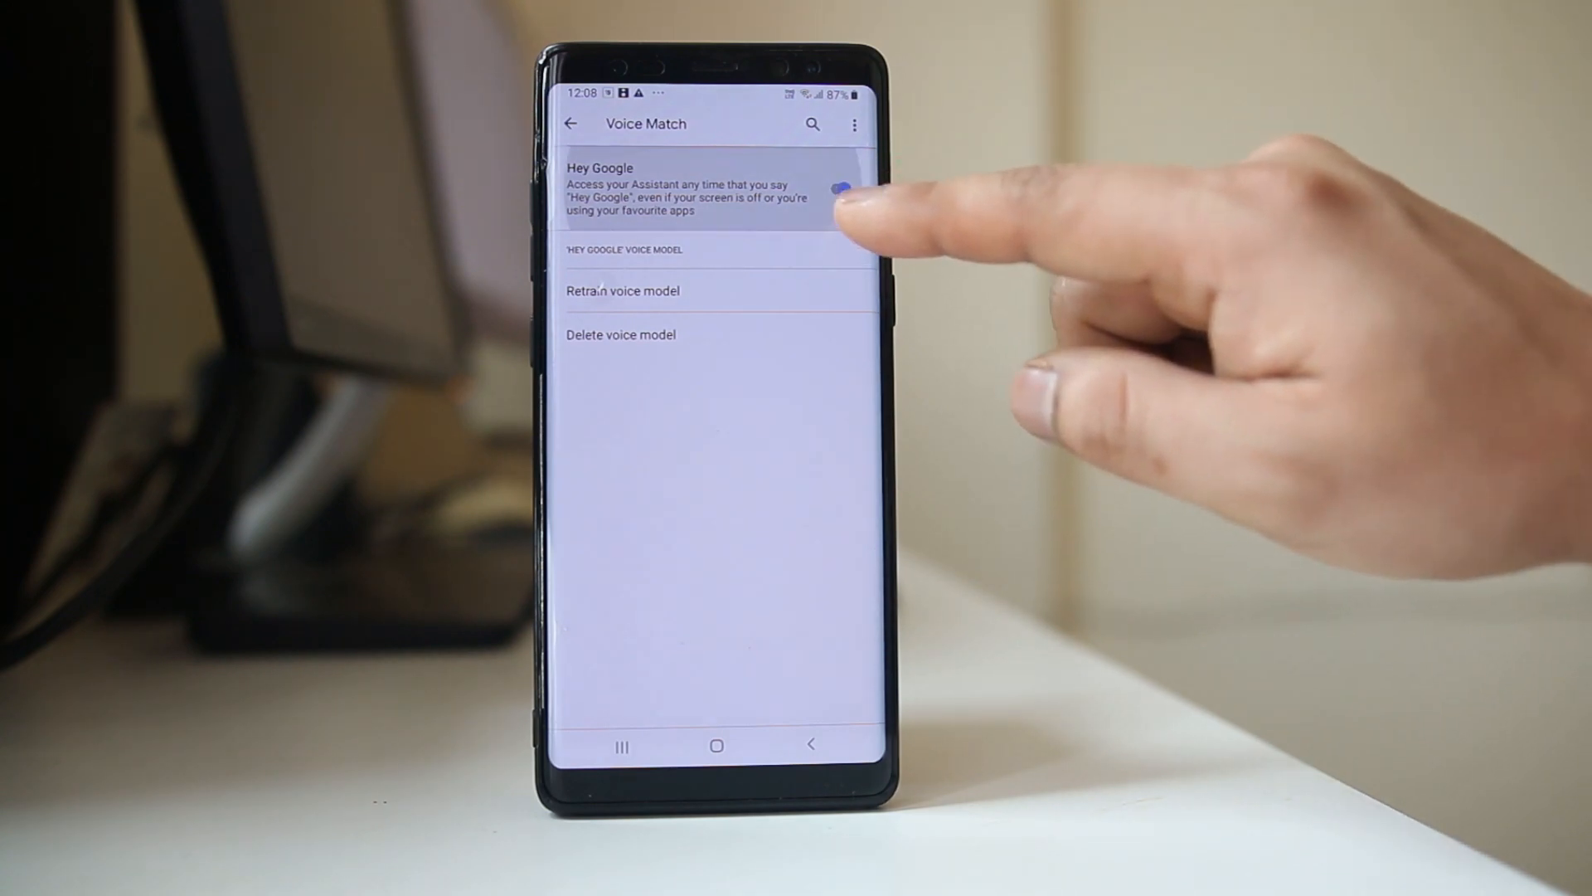
{"action": "left_click", "coordinate": [840, 187]}
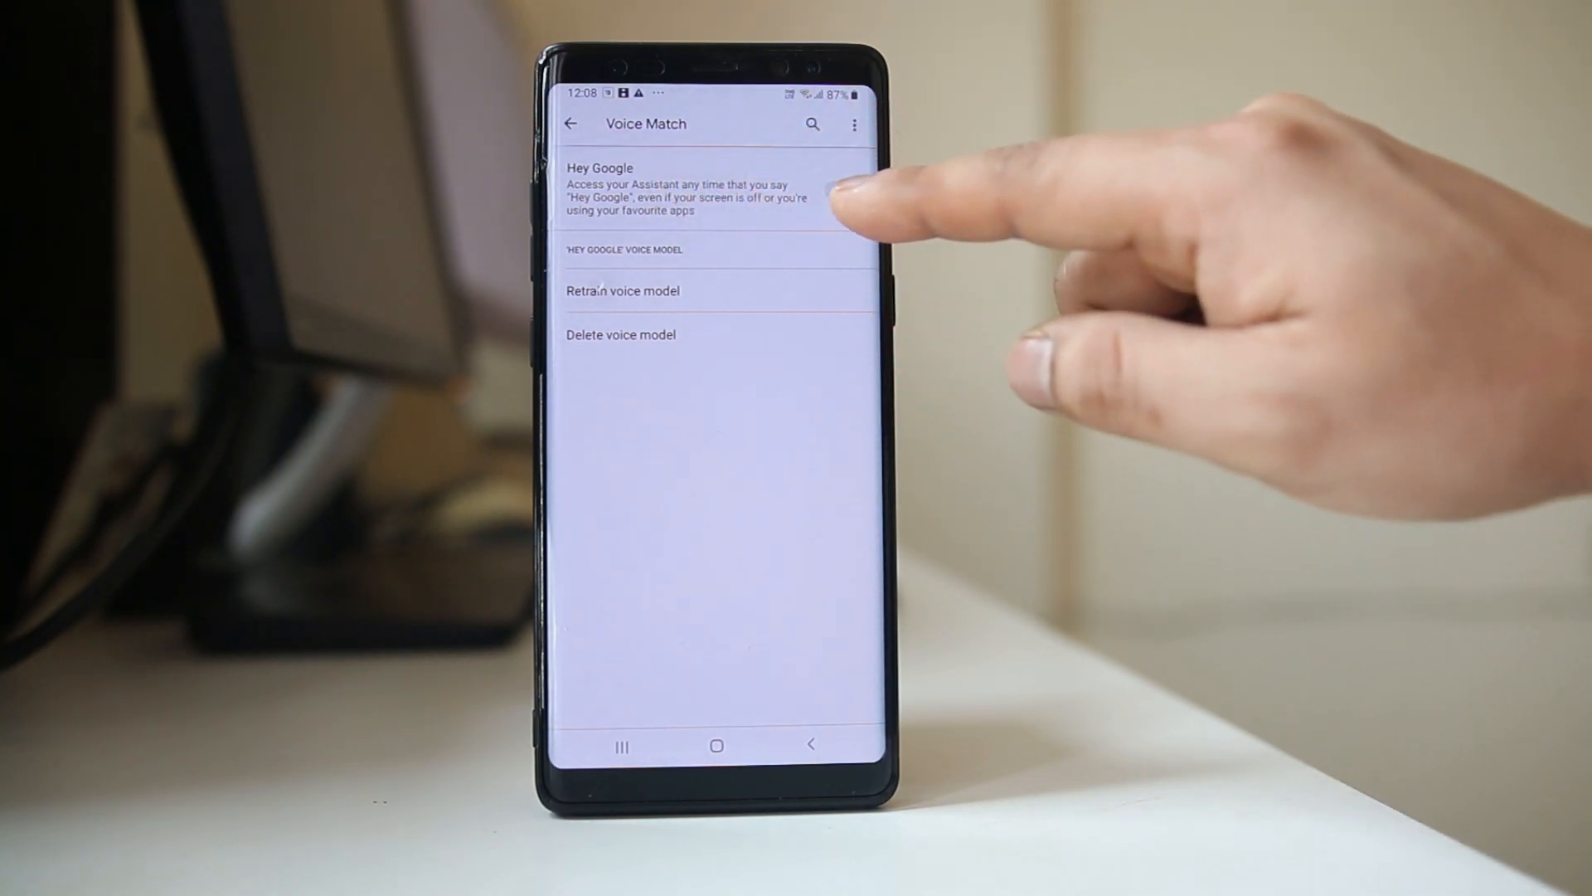
{"action": "left_click", "coordinate": [846, 189]}
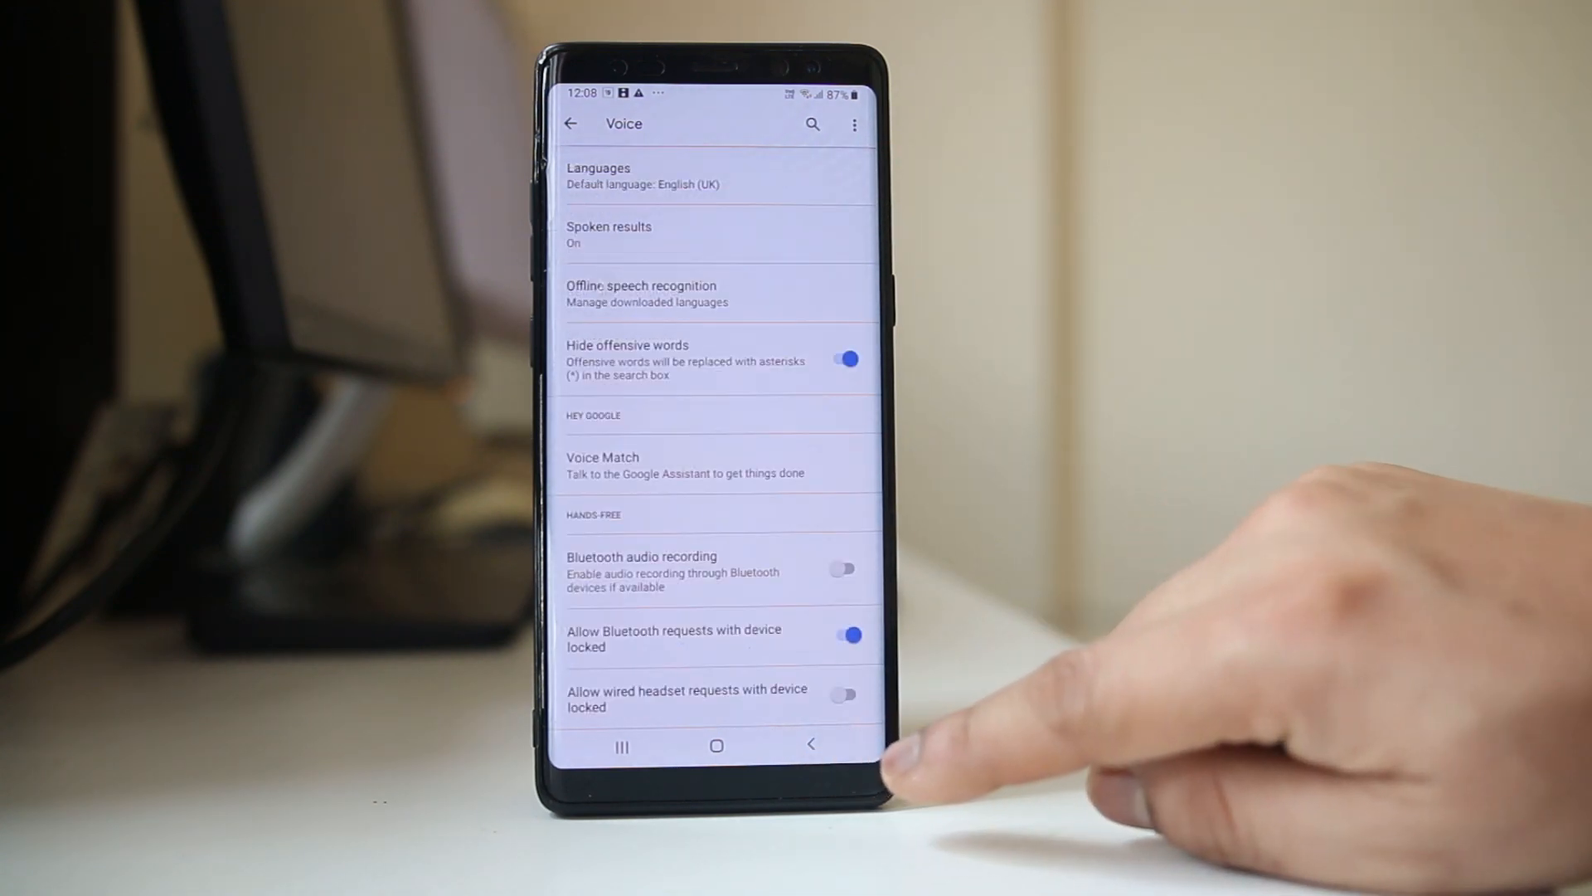
{"action": "left_click", "coordinate": [811, 745]}
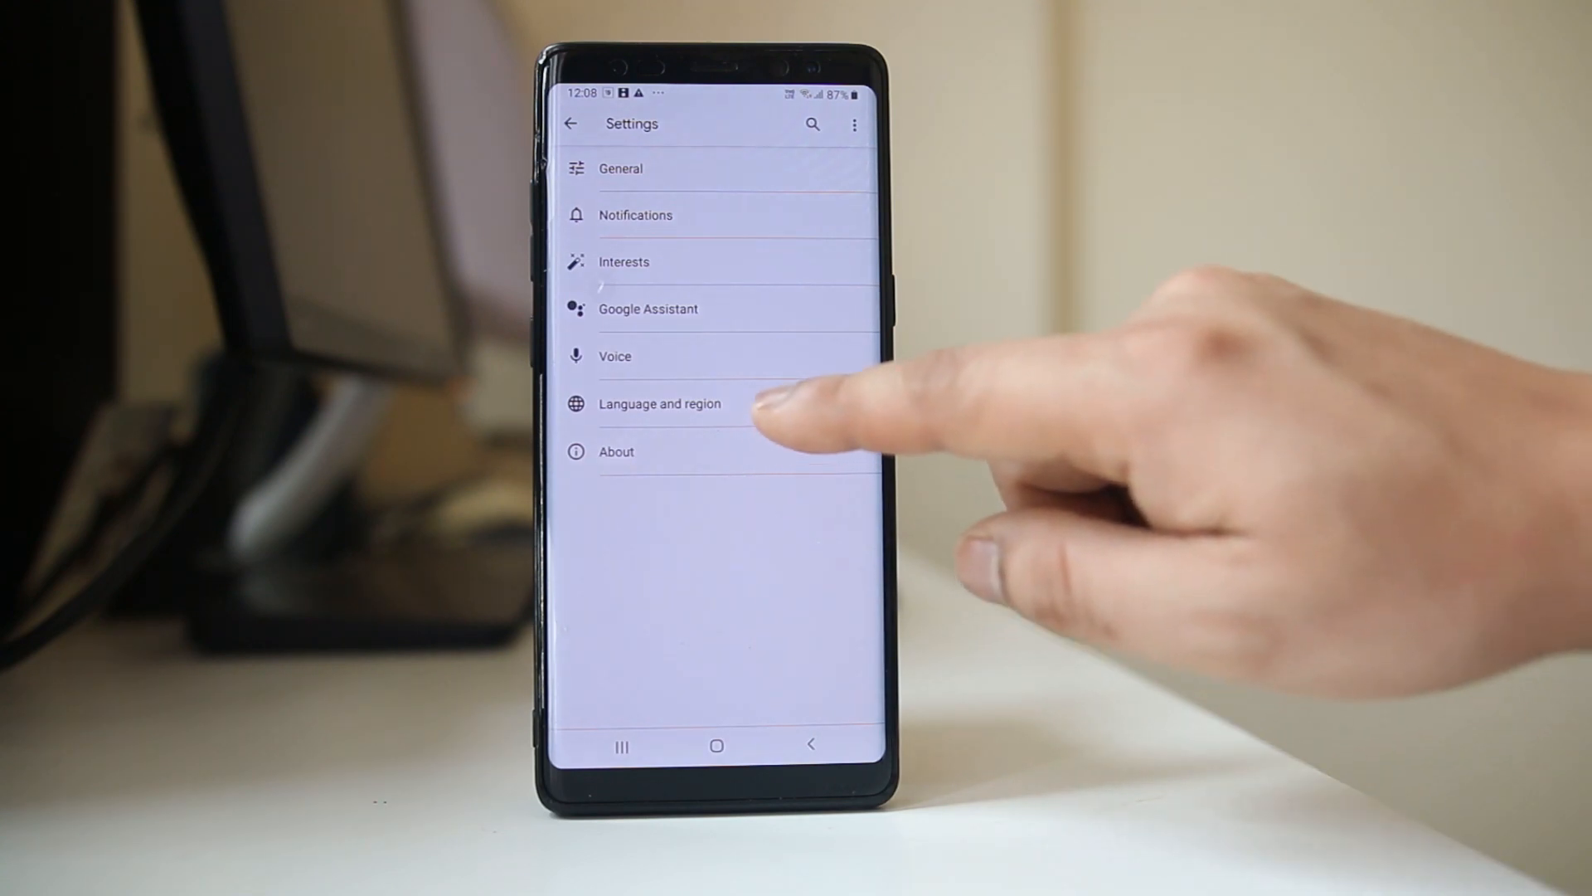
Choose the search language under Language and region and return to the settings list.
{"action": "left_click", "coordinate": [658, 403]}
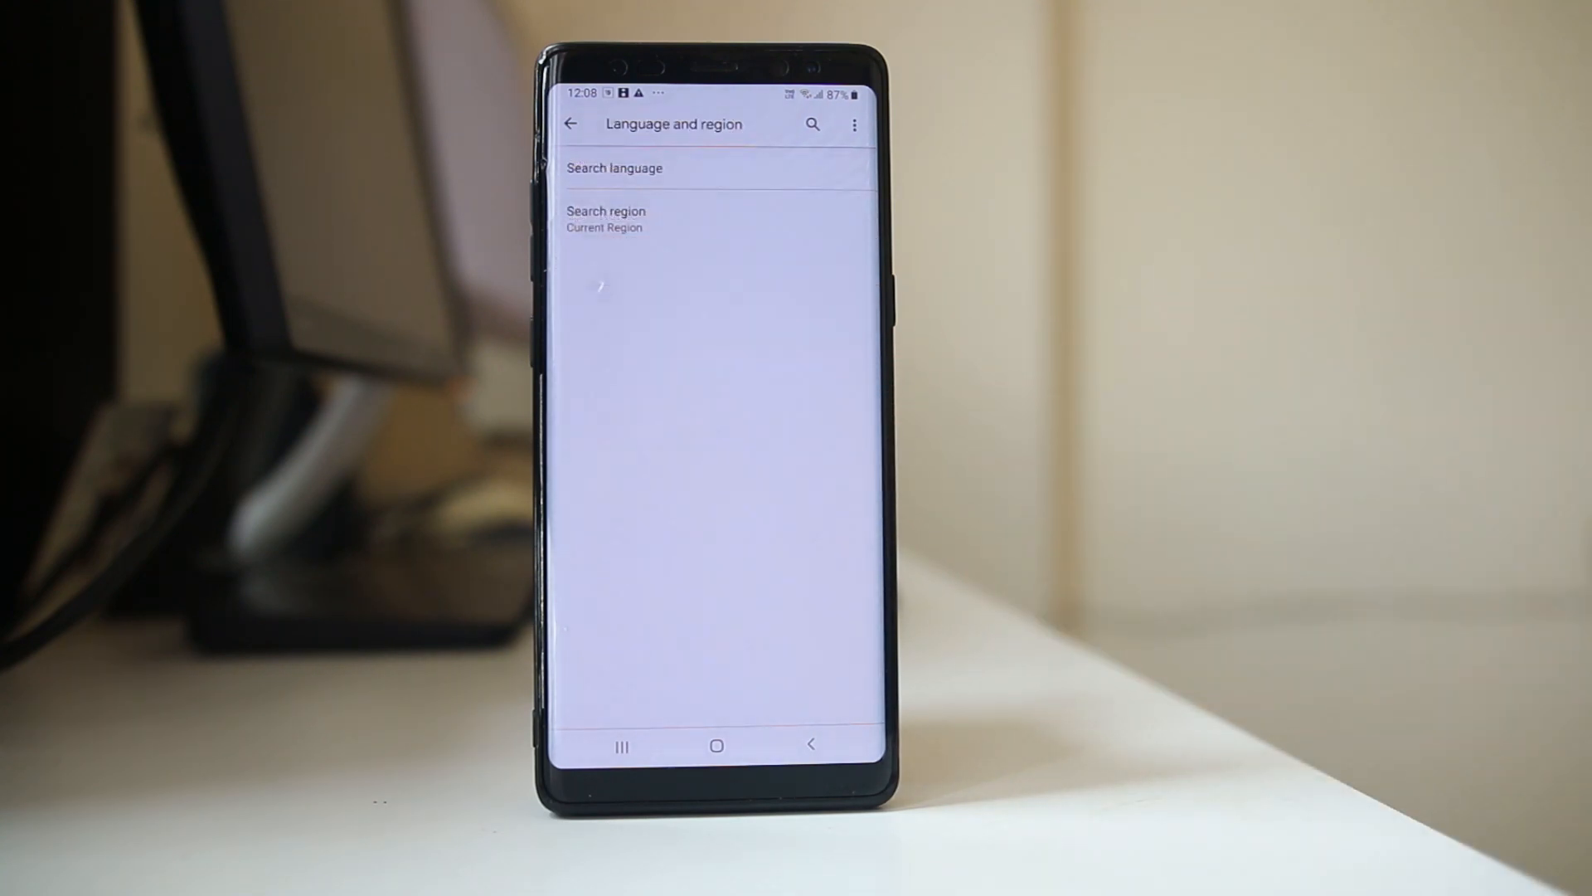
{"action": "left_click", "coordinate": [614, 168]}
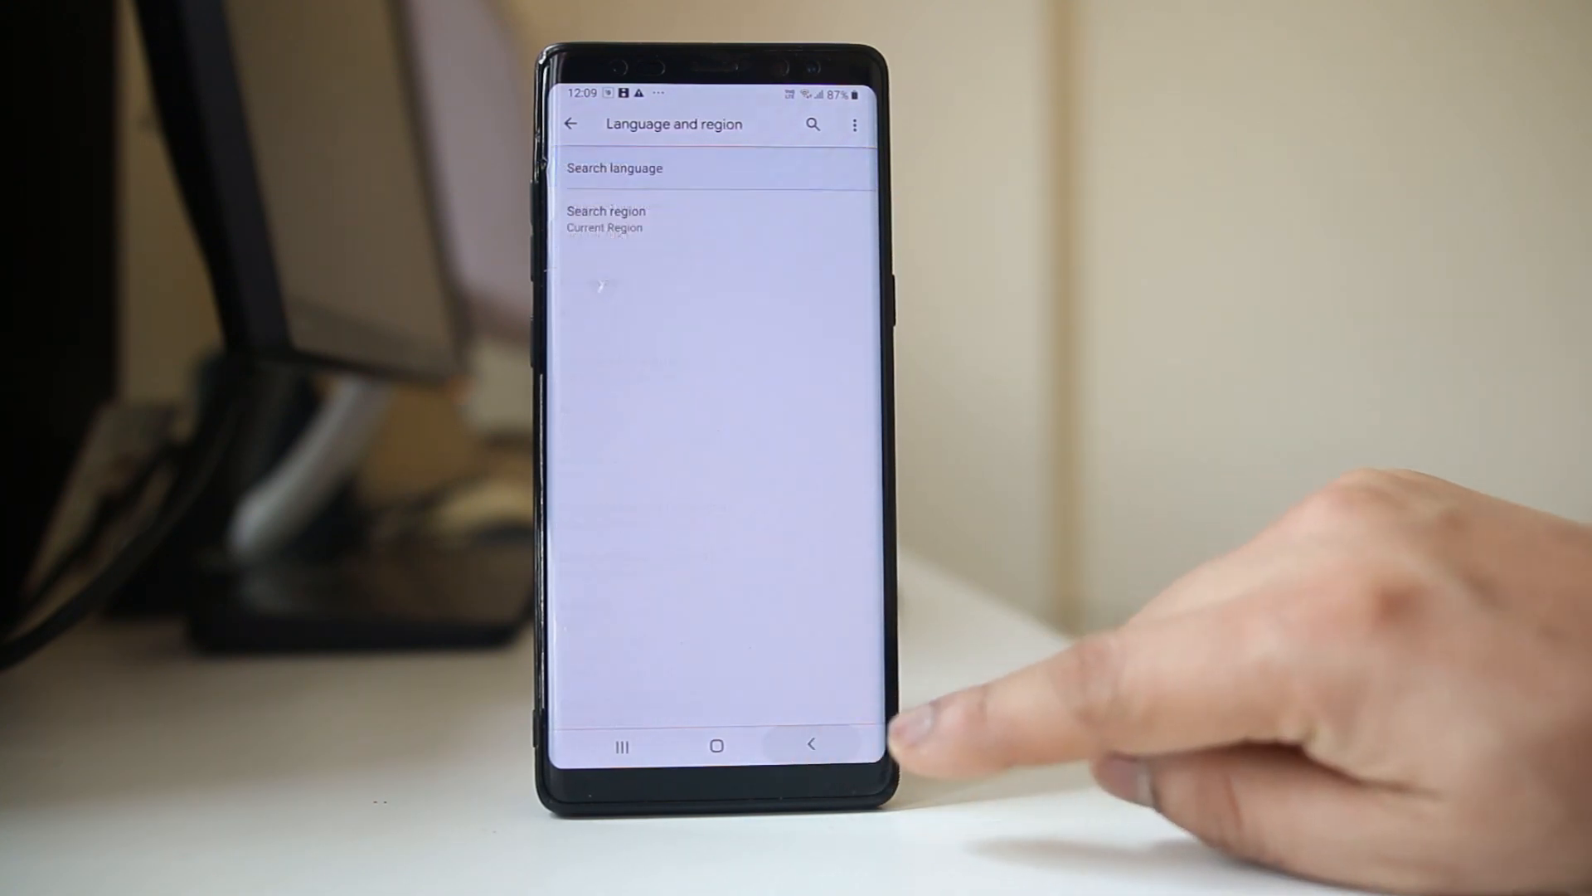
{"action": "left_click", "coordinate": [810, 745]}
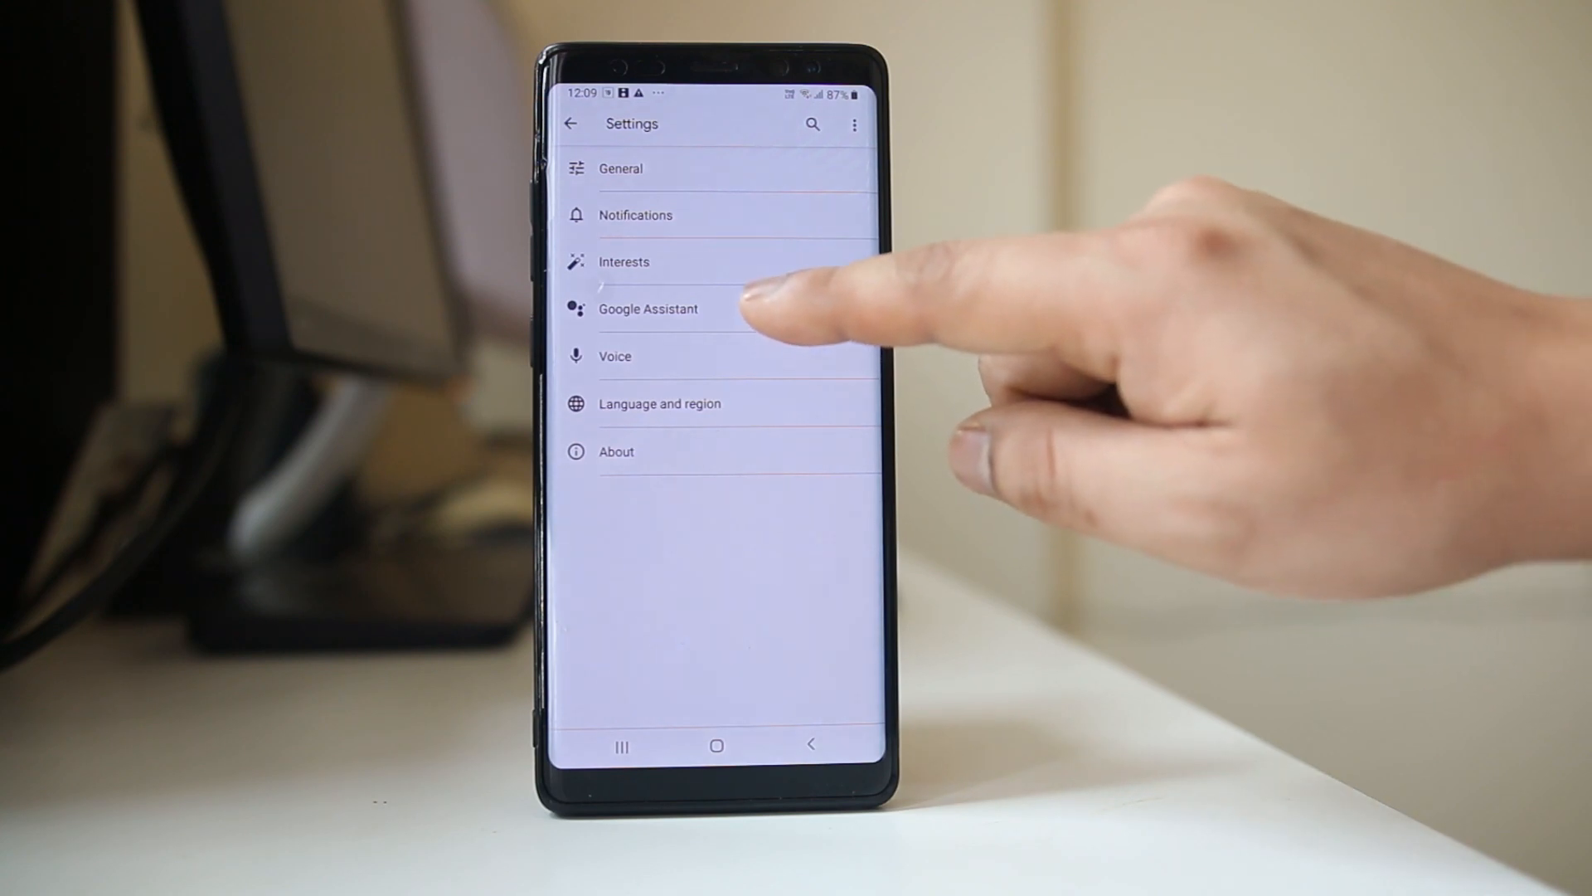
Toggle Google Assistant off and back on so Assistant and Hey Google stay enabled, then leave.
{"action": "left_click", "coordinate": [648, 308]}
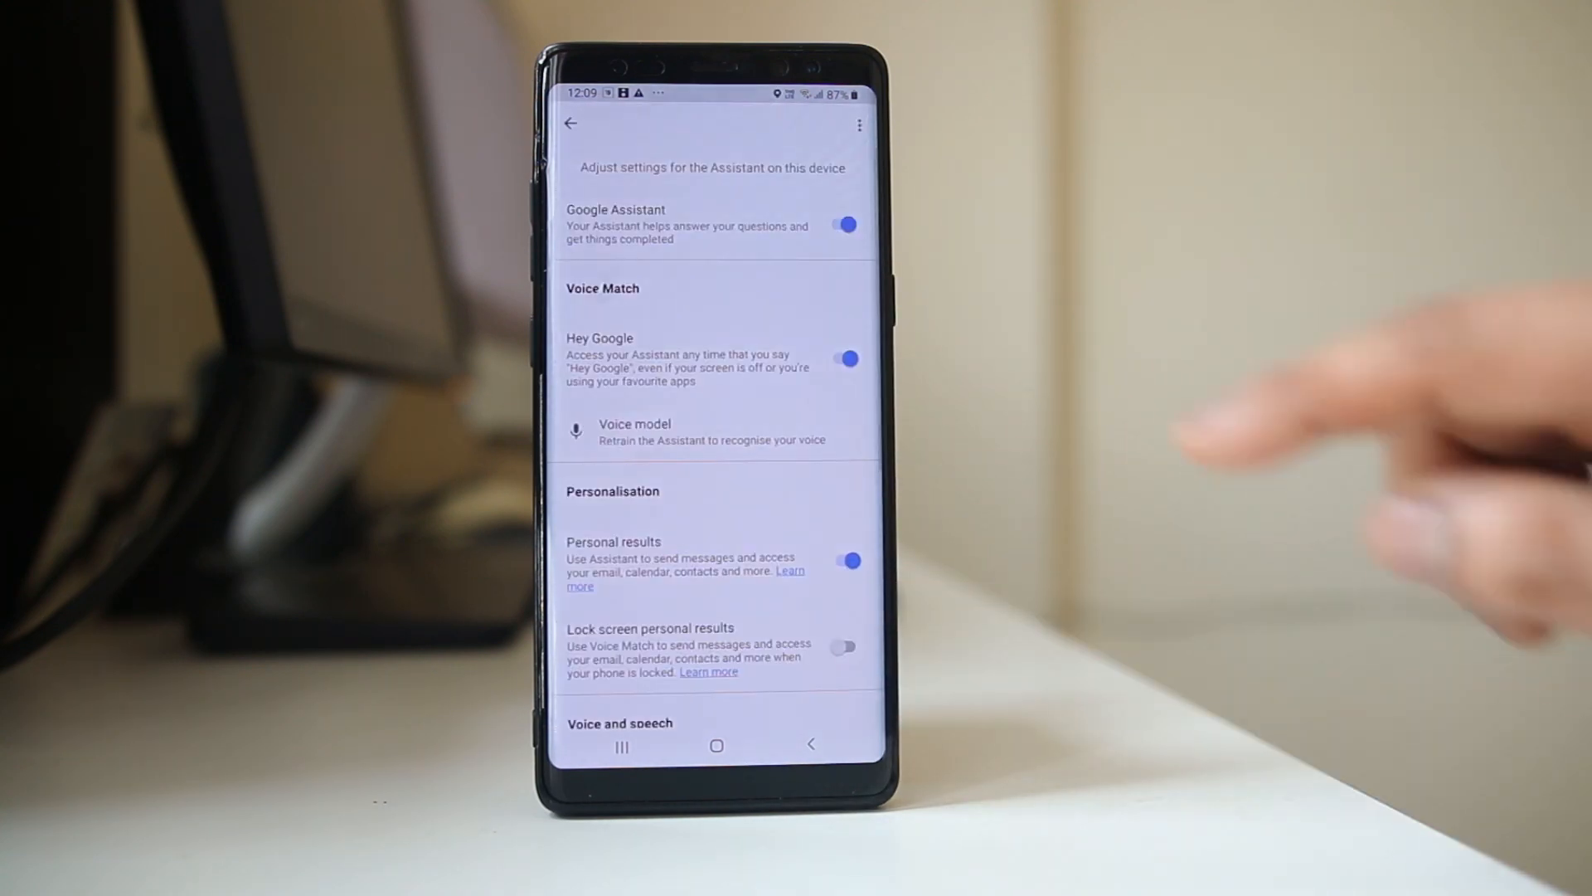
{"action": "left_click", "coordinate": [844, 224]}
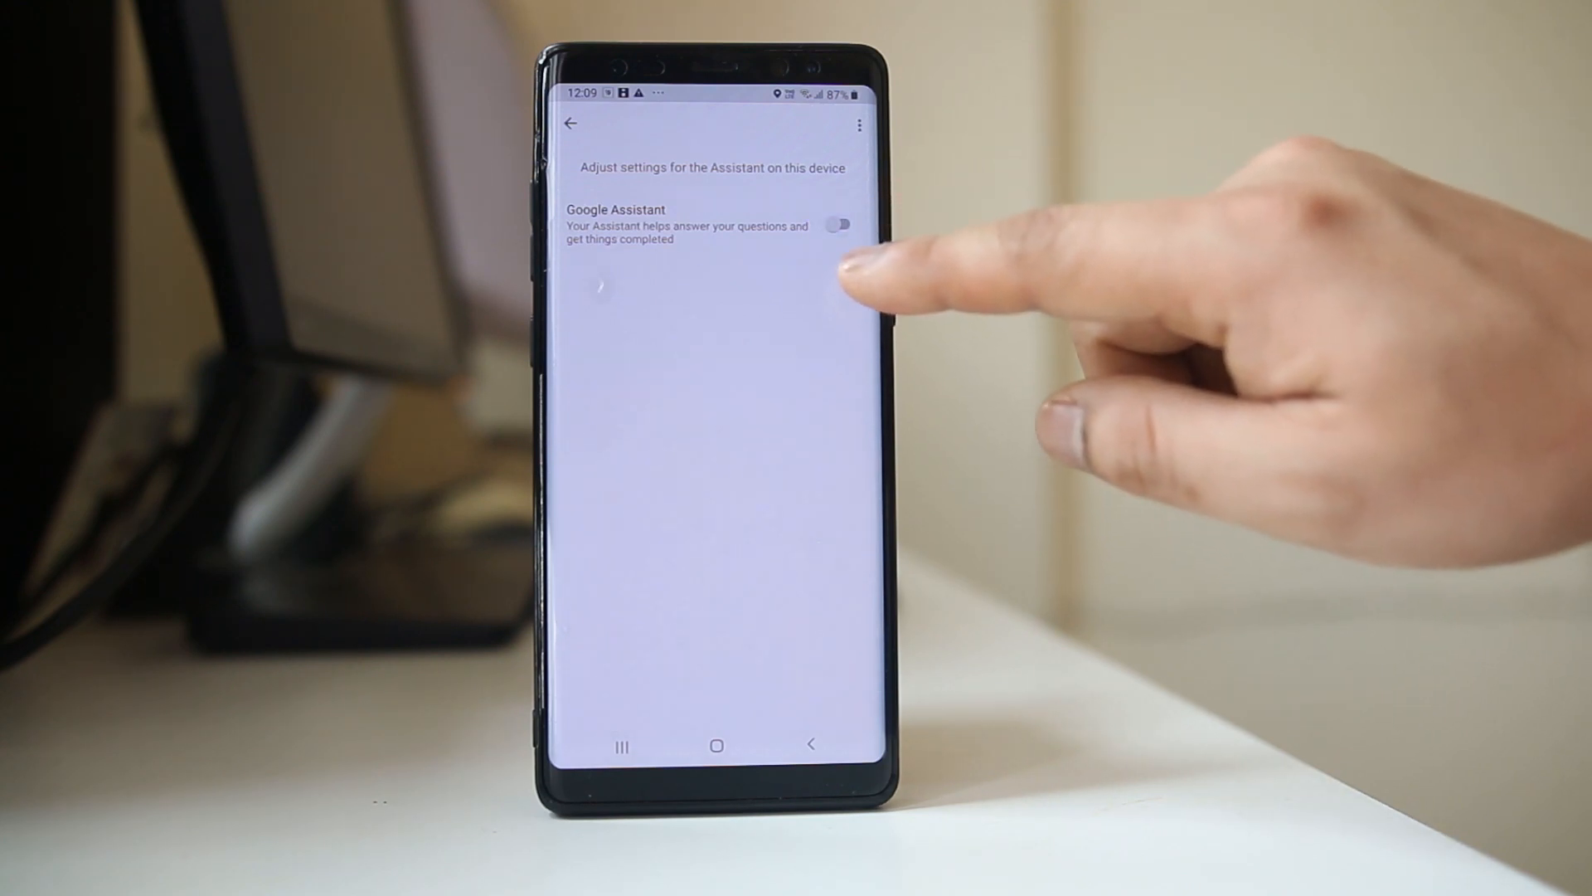
{"action": "left_click", "coordinate": [841, 224]}
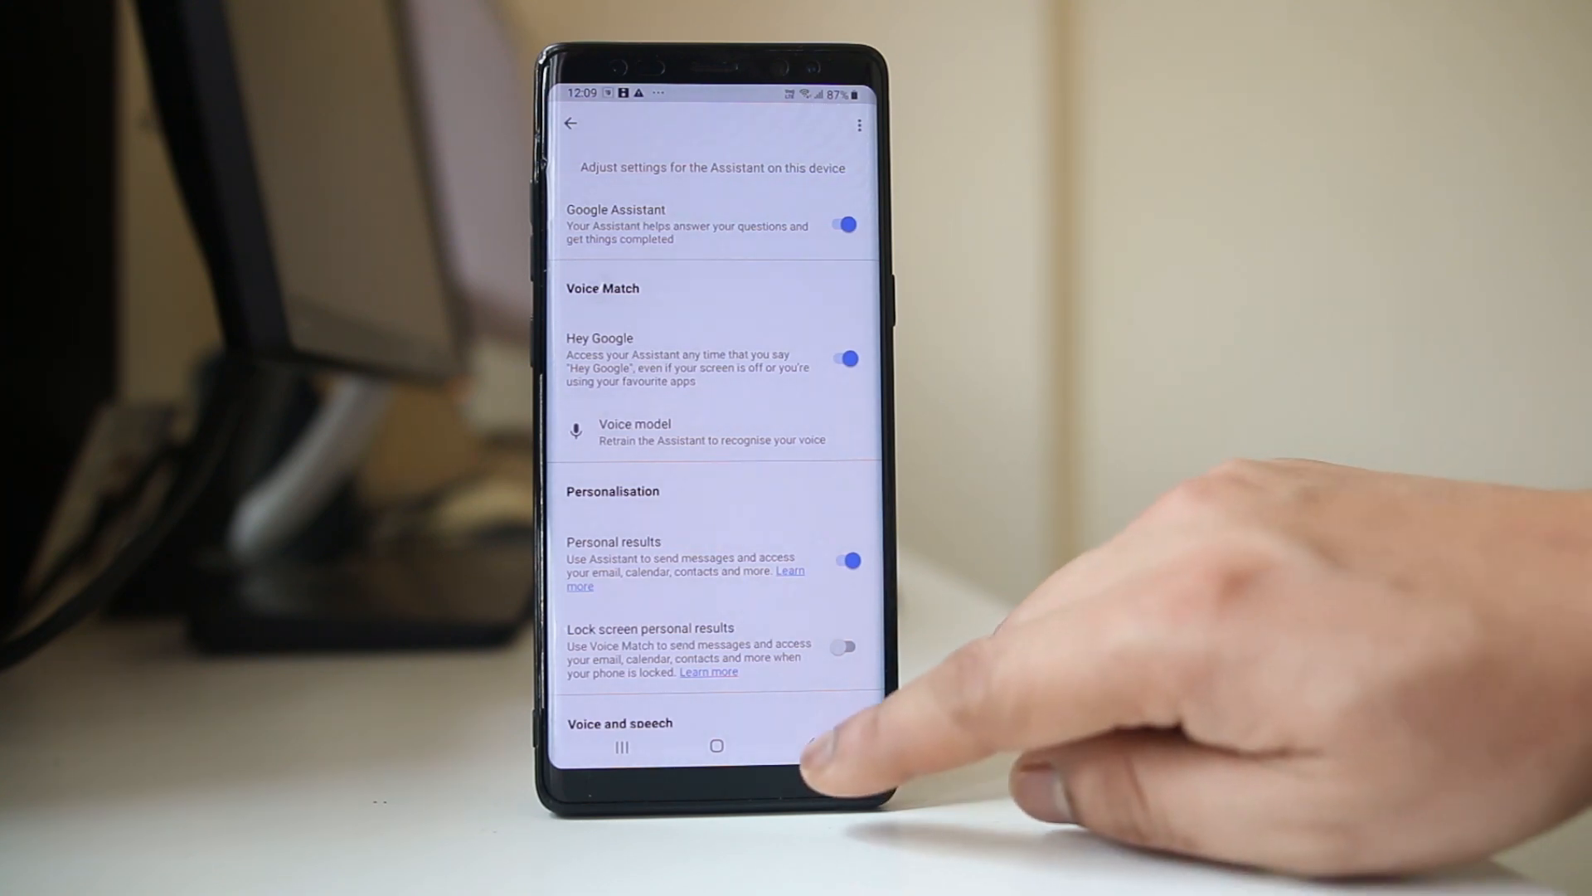
{"action": "left_click", "coordinate": [717, 746]}
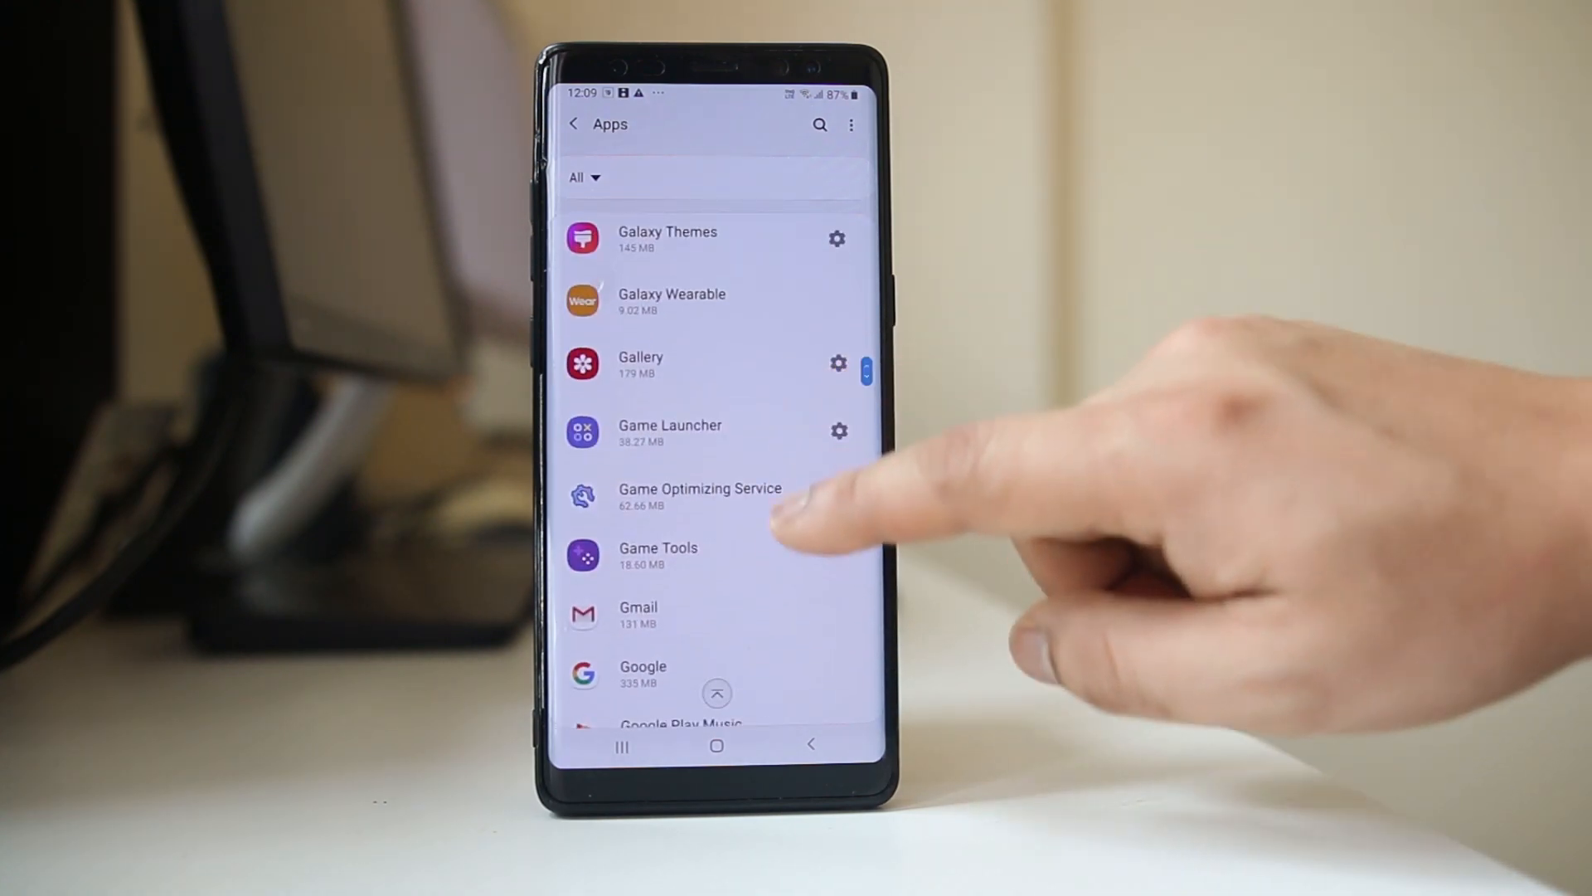
From Apps, go into the Google app's details and its Google Search storage management page.
{"action": "left_click", "coordinate": [644, 673]}
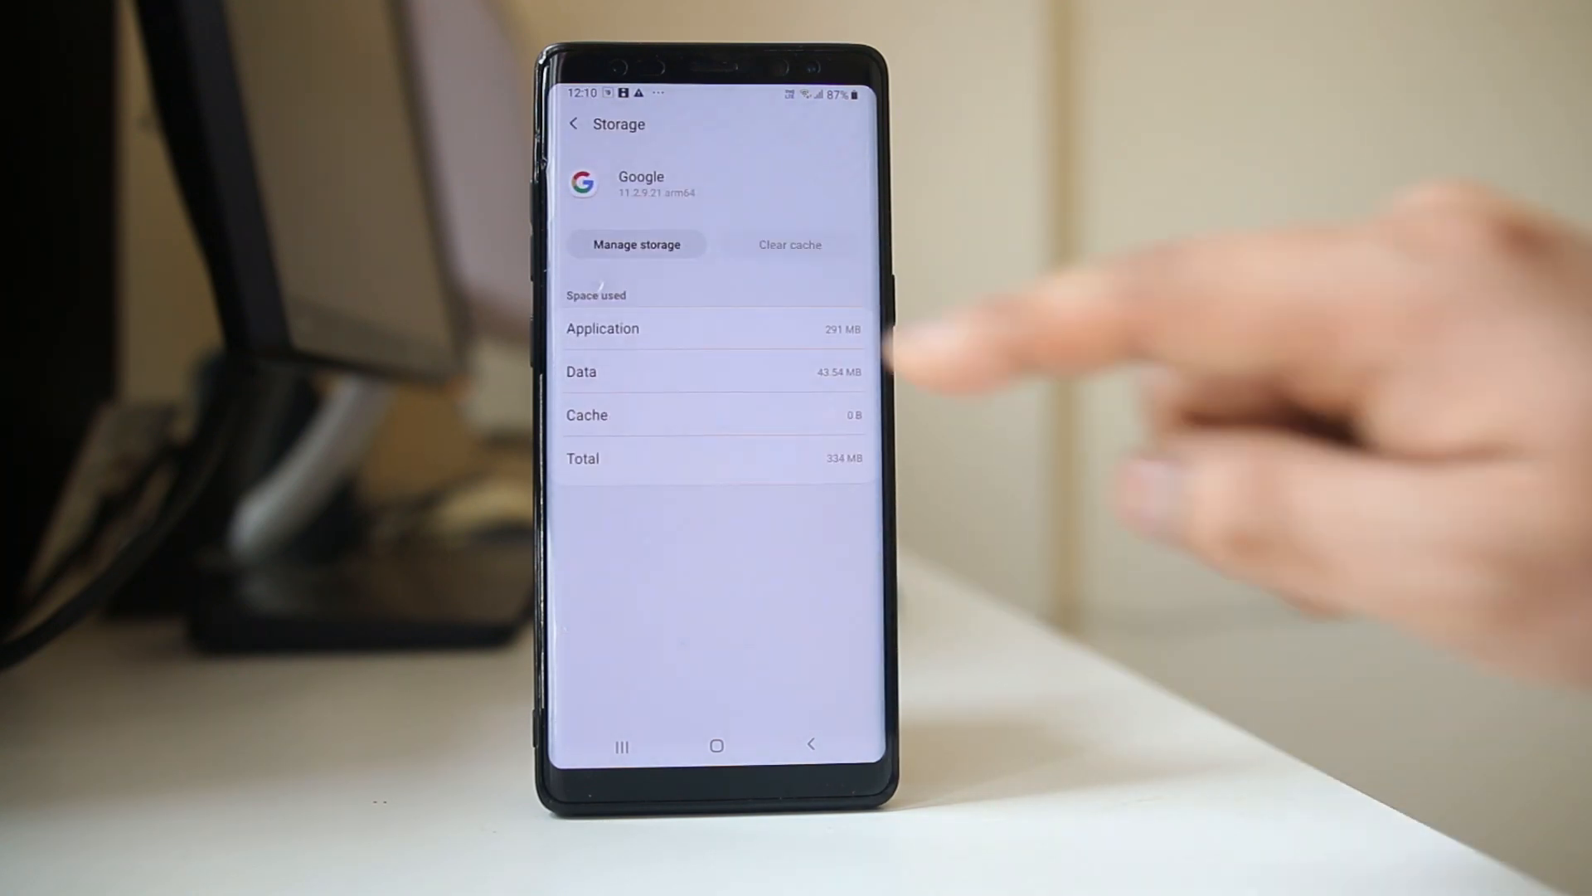
{"action": "left_click", "coordinate": [637, 244]}
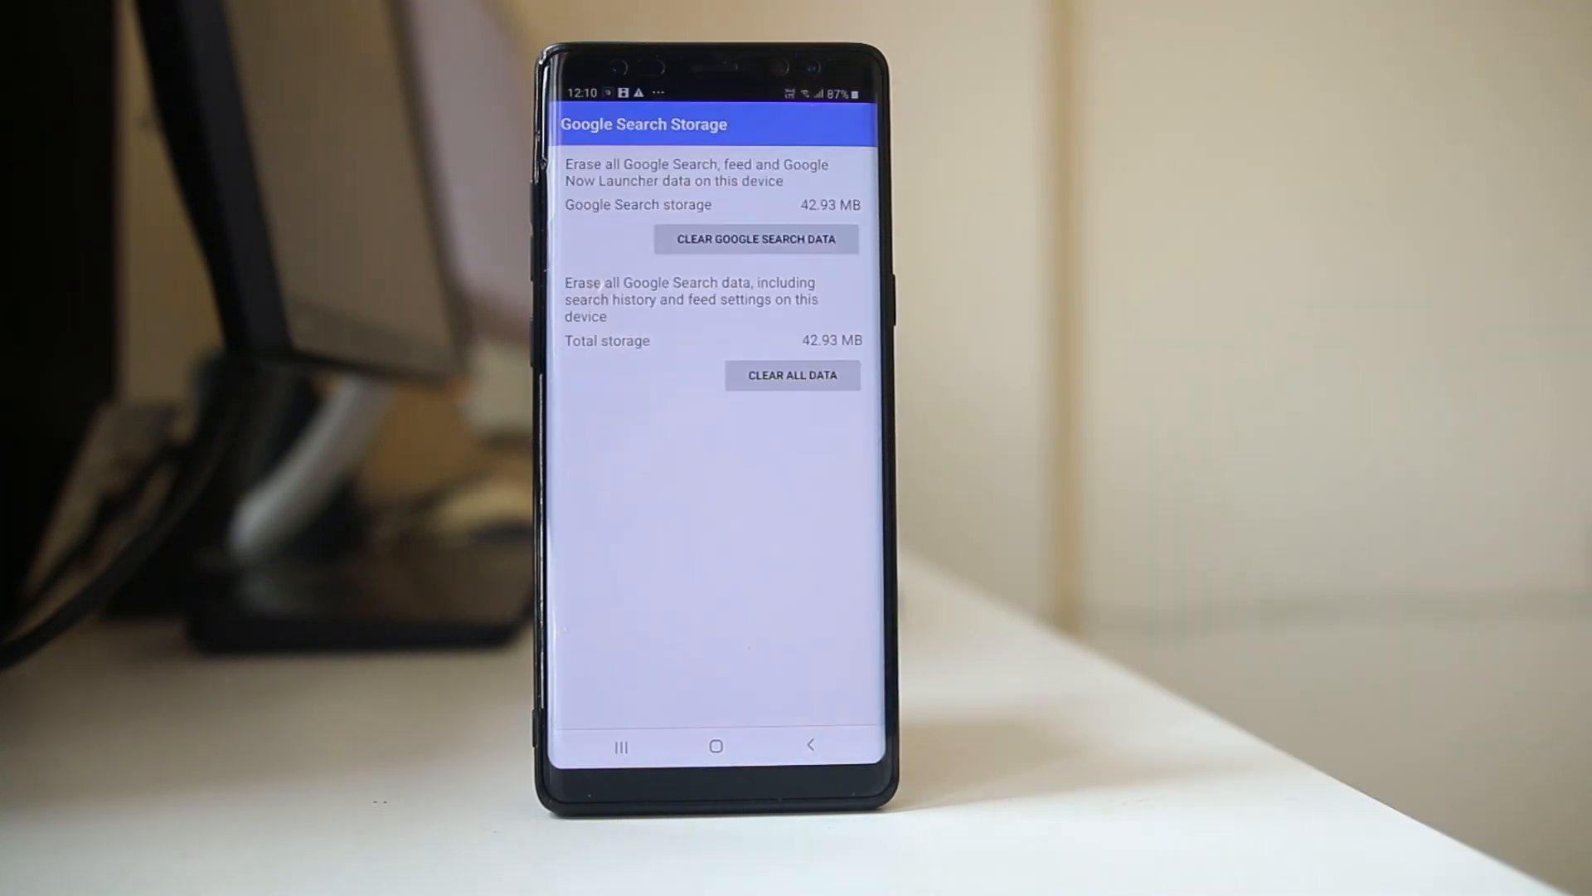